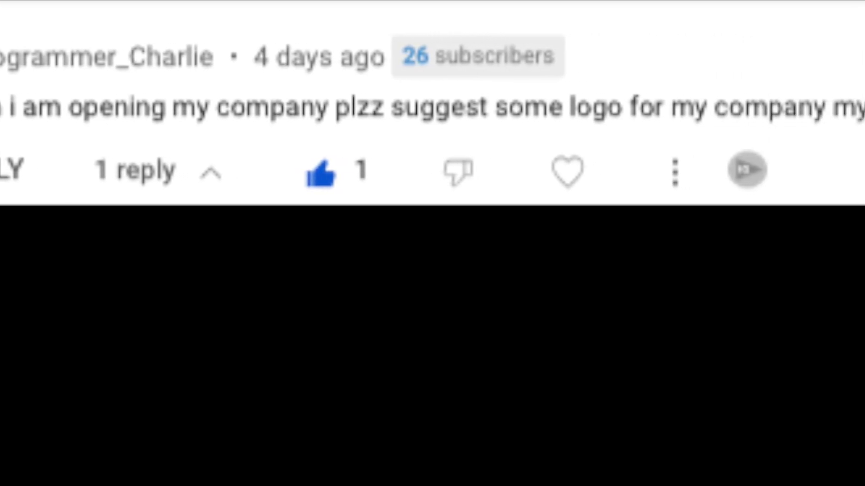
Expand the full Shapes collection and scroll through the available shapes.
scroll("right", 3)
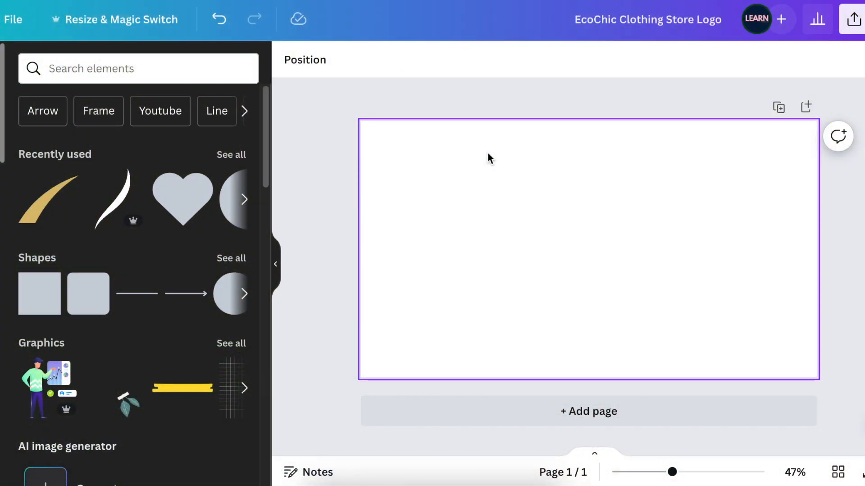
left_click(317, 211)
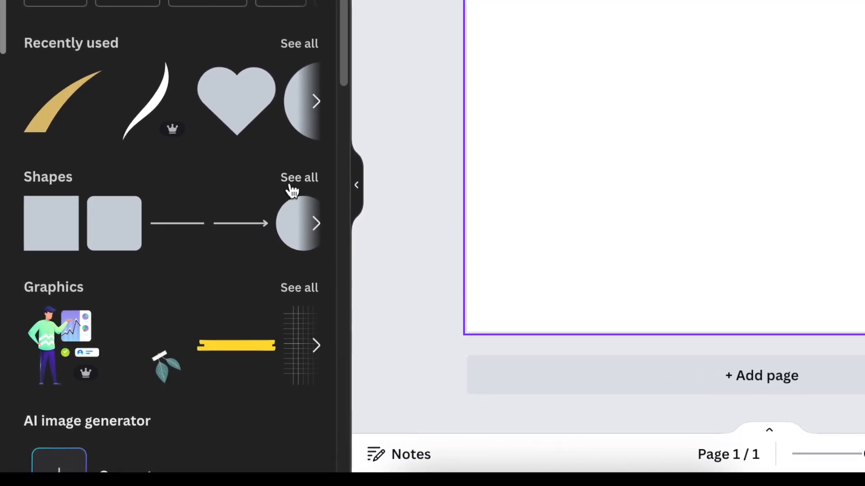
left_click(299, 178)
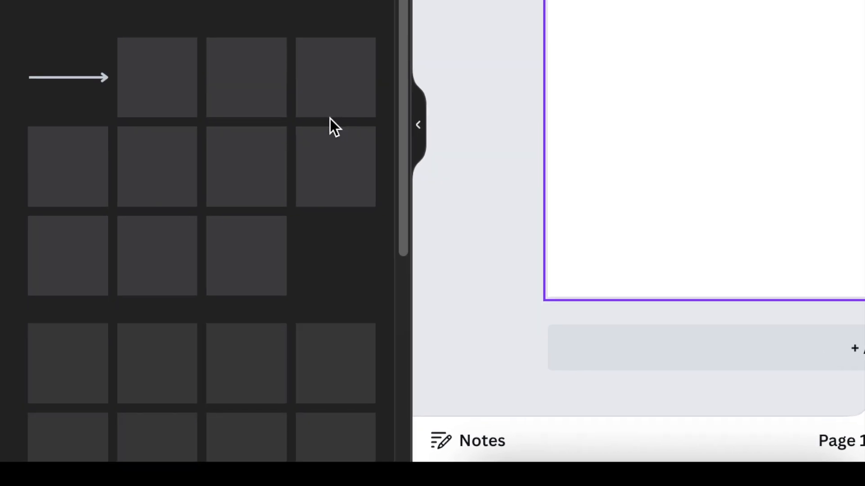
scroll("down", 3)
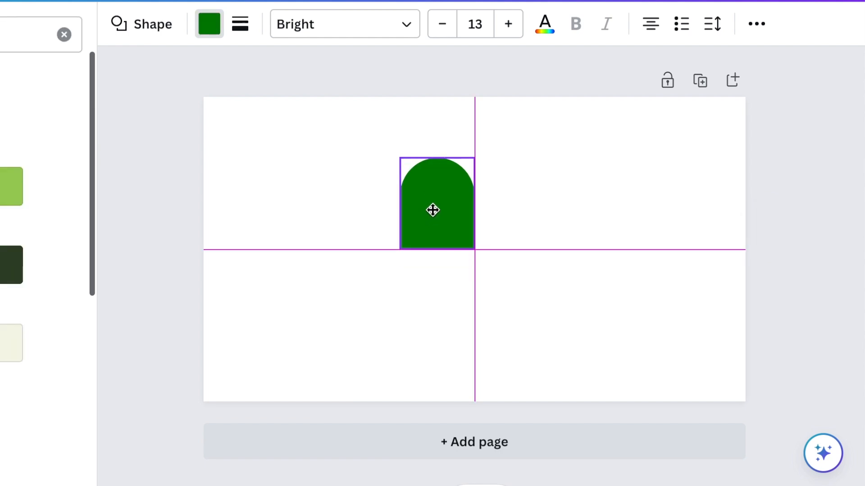
Select the green arch and nudge the dome slightly to the right.
left_click(435, 212)
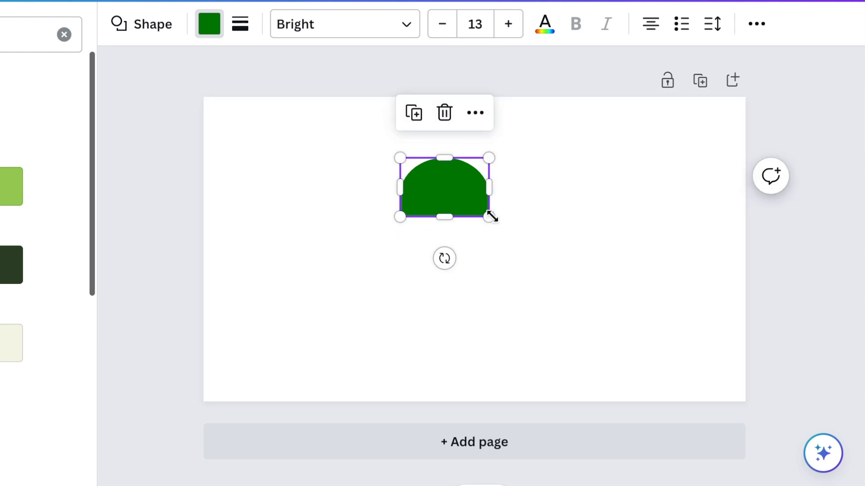
left_click_drag(444, 186, 460, 187)
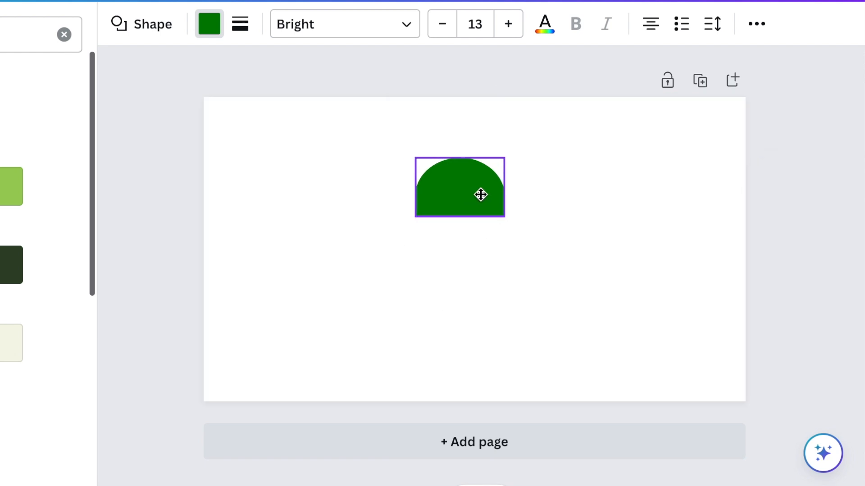
left_click(474, 193)
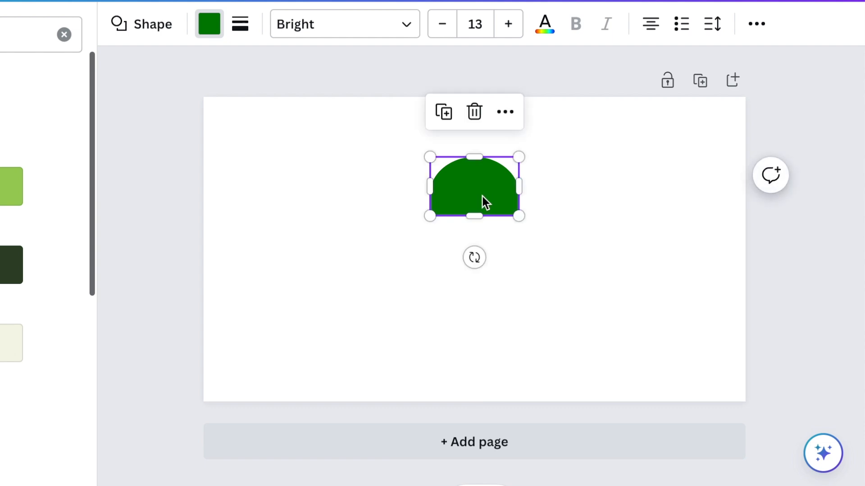
mouse_move(518, 215)
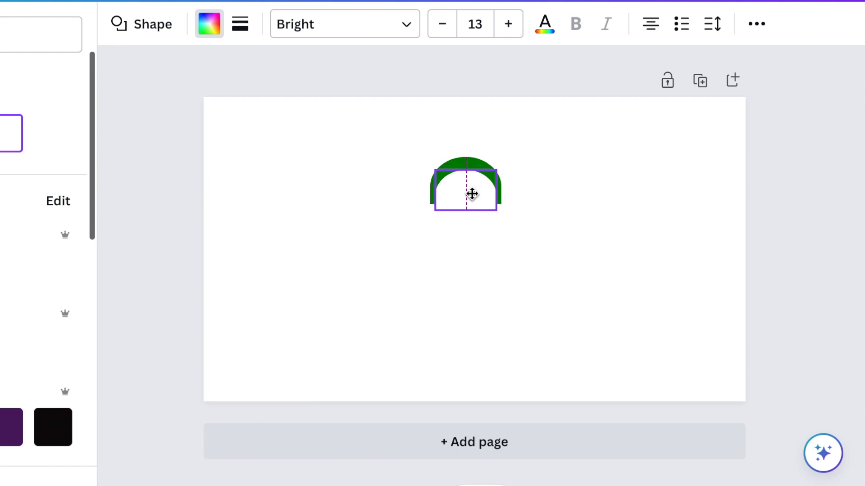
left_click(564, 257)
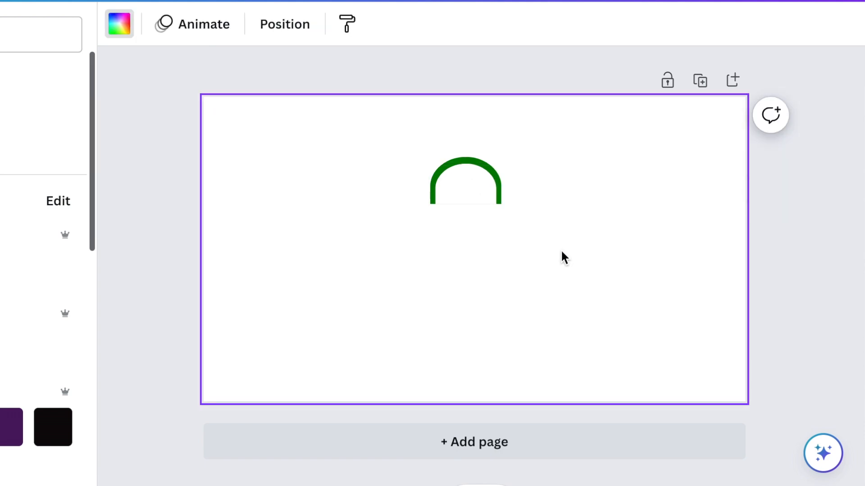
left_click(465, 184)
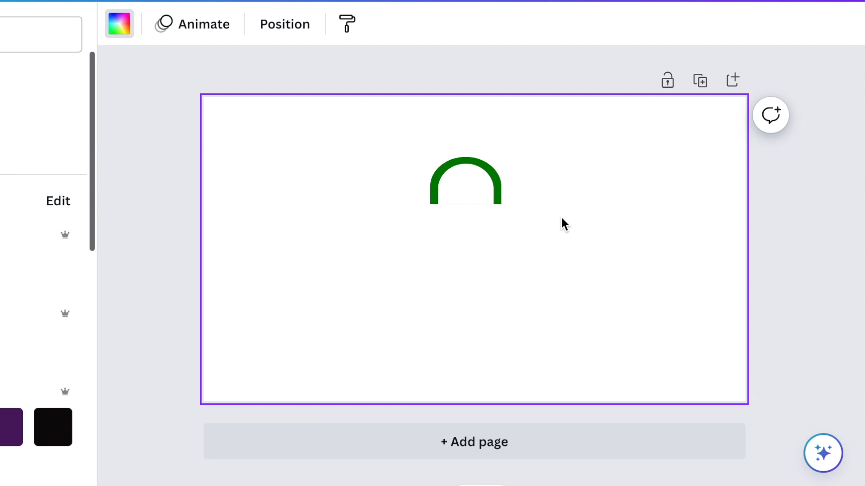
left_click(465, 182)
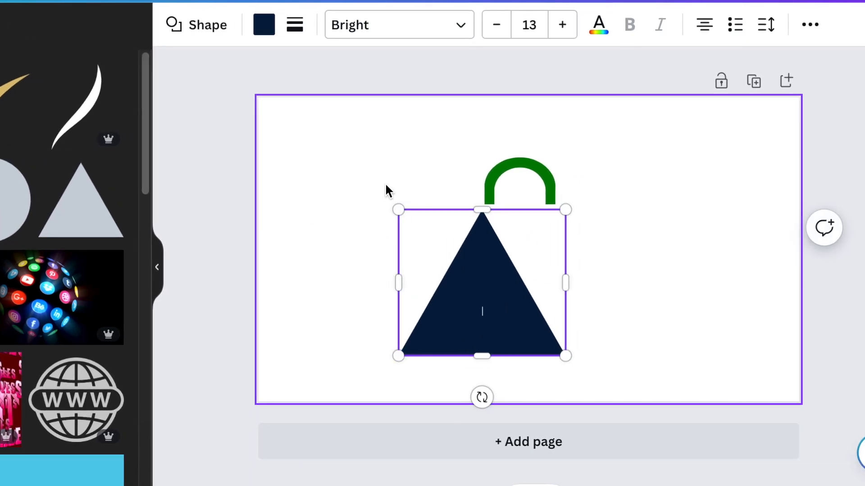
mouse_move(208, 24)
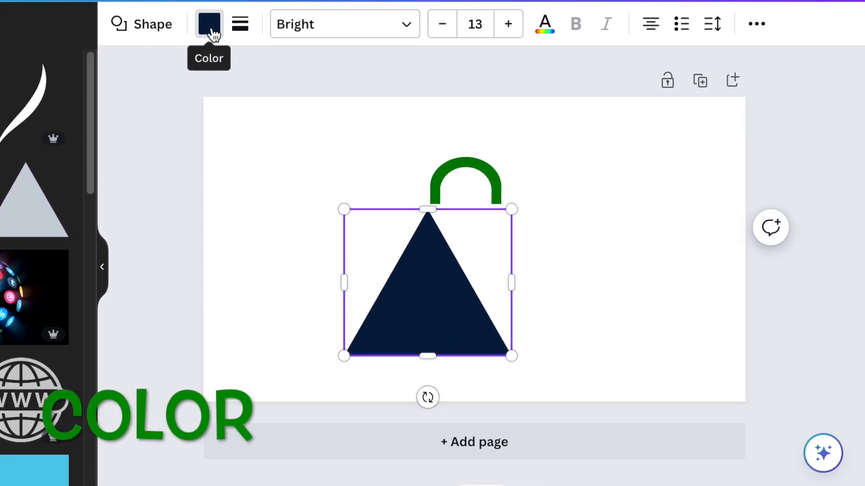
Make the triangle green, remove its border and round its corners to 14.
left_click(239, 24)
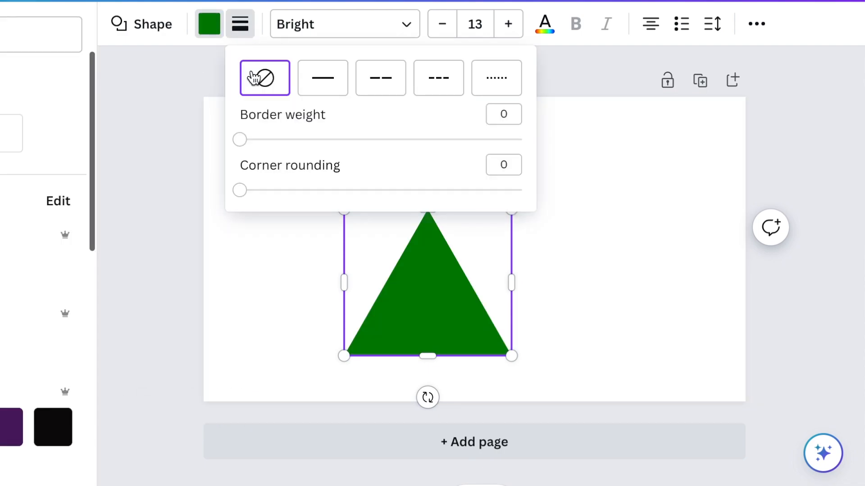
left_click_drag(238, 190, 280, 190)
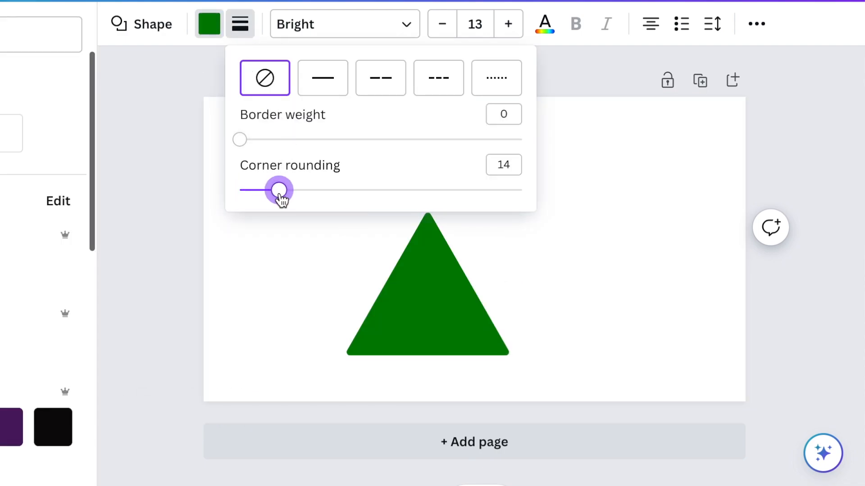
left_click_drag(278, 190, 290, 190)
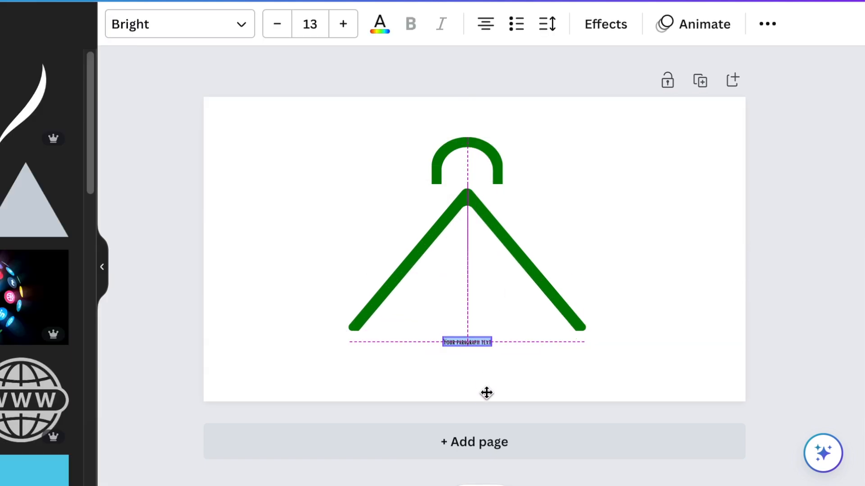
Search the font list for FB Ecologia for the wordmark text.
left_click(172, 24)
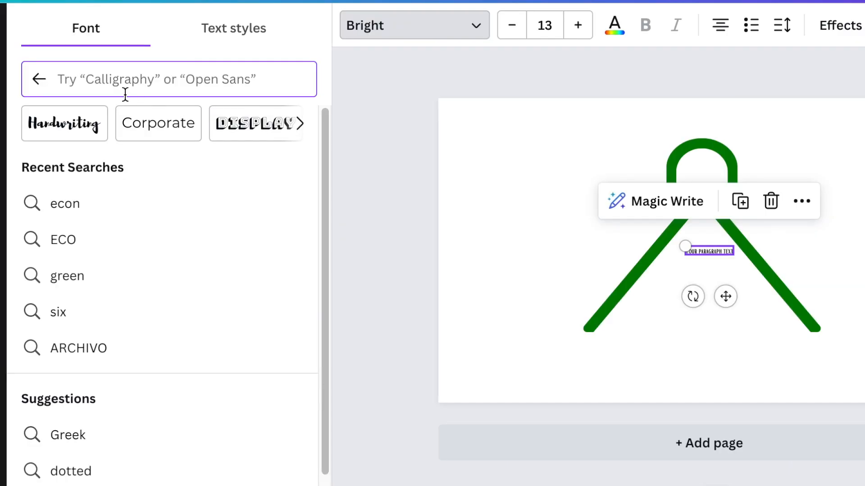
type("fb")
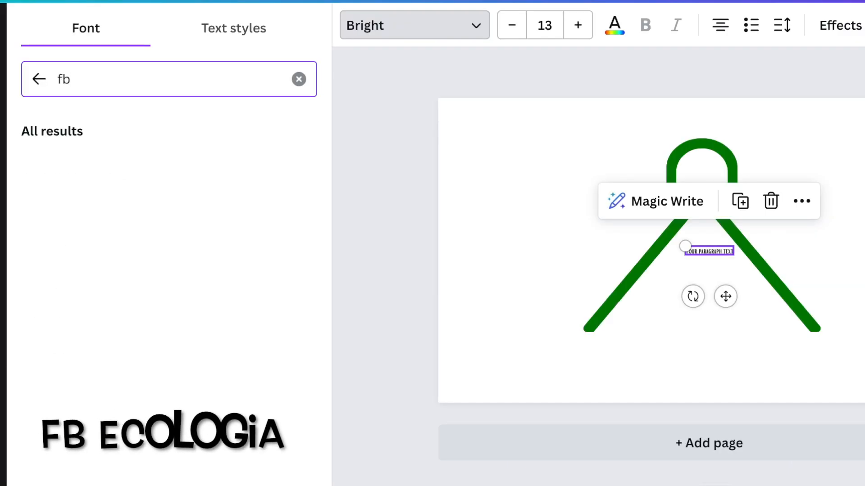
type("ecolo")
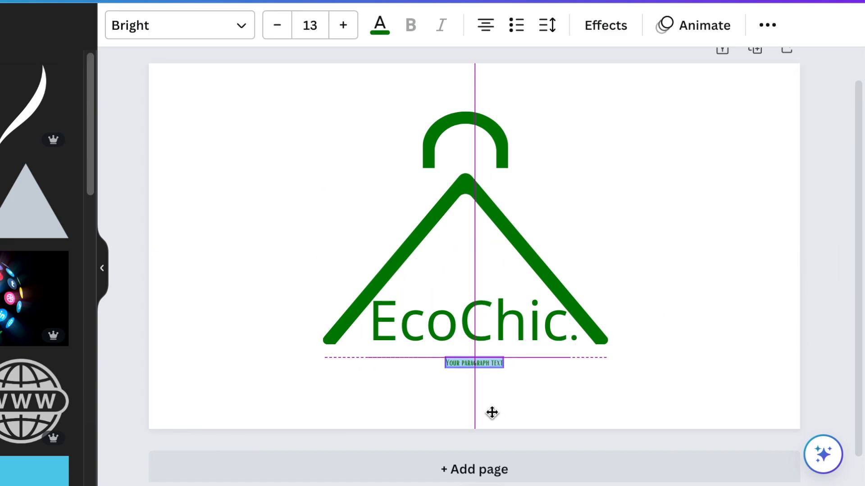
Add the 'clothing' text box and preview red from the colour palette.
left_click(473, 363)
type("clothing")
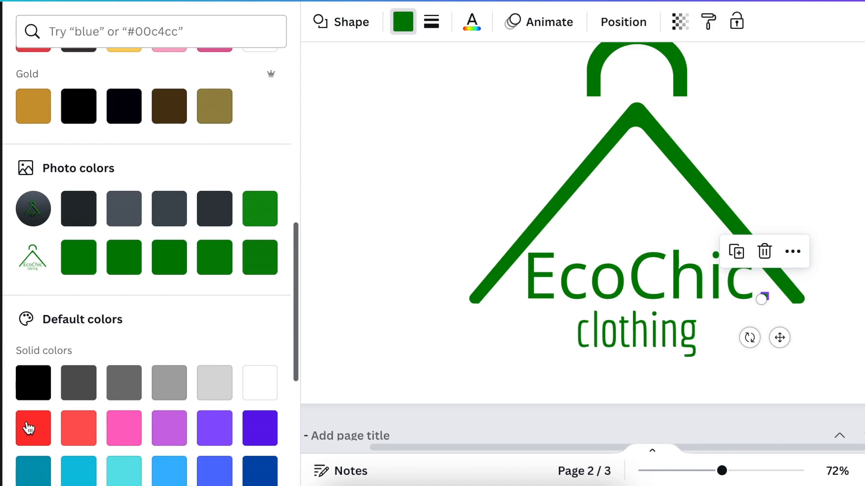
left_click(32, 429)
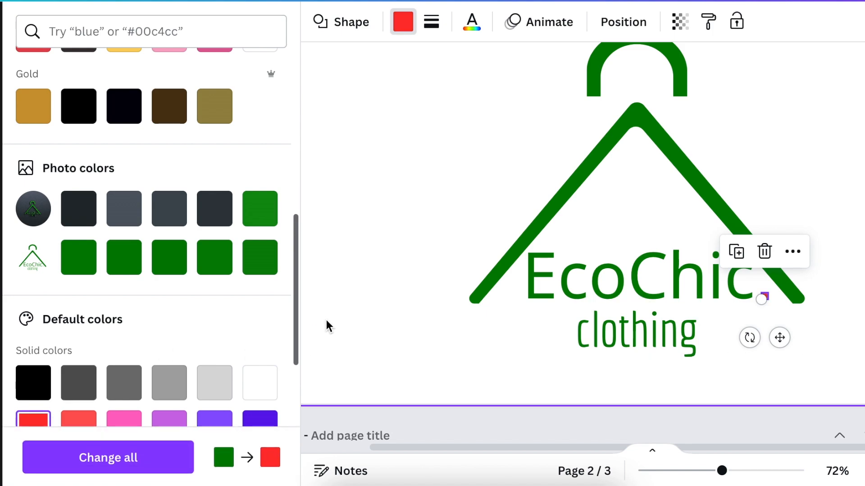
left_click(259, 383)
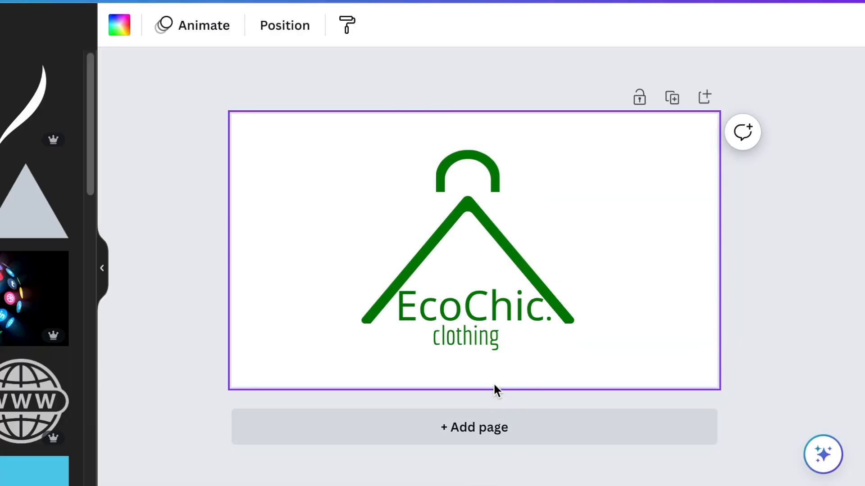
Drag the 'clothing' tagline slightly lower and deselect it.
left_click(465, 336)
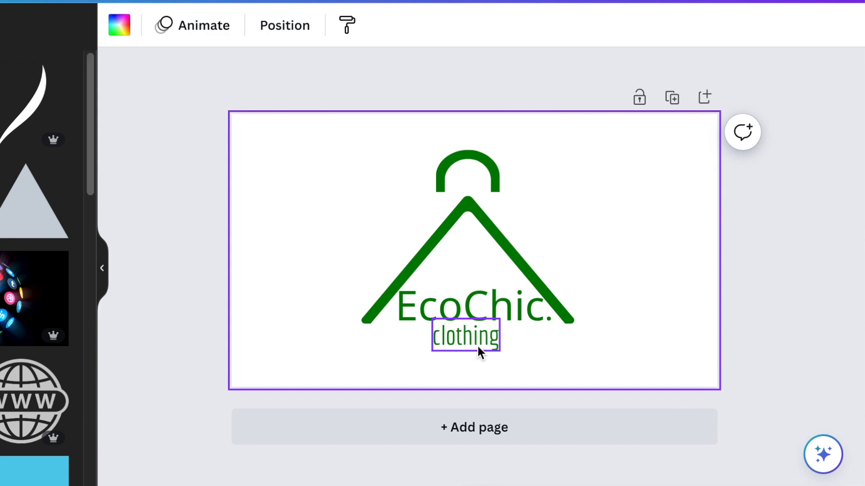
left_click(669, 216)
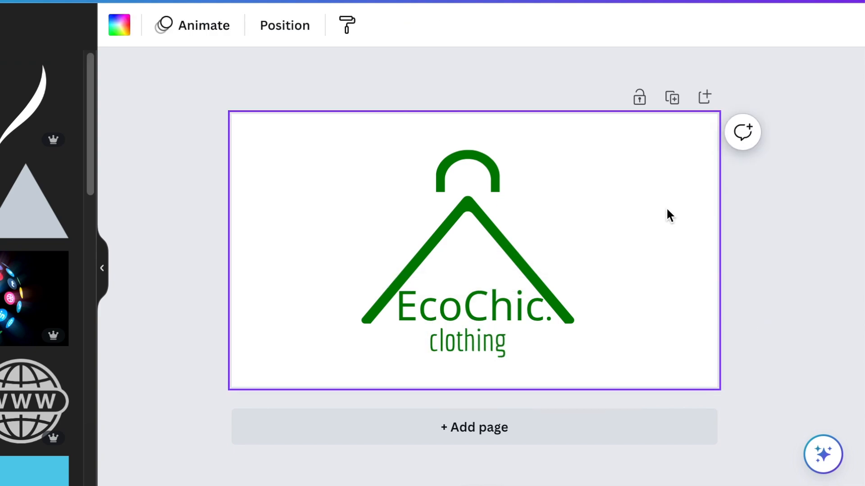
left_click(468, 259)
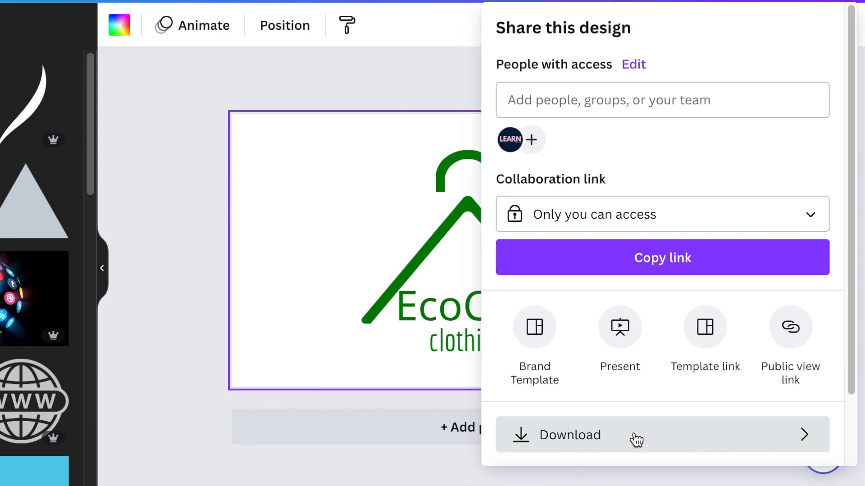
Download the logo as PNG with transparent background and compression turned off.
left_click(570, 435)
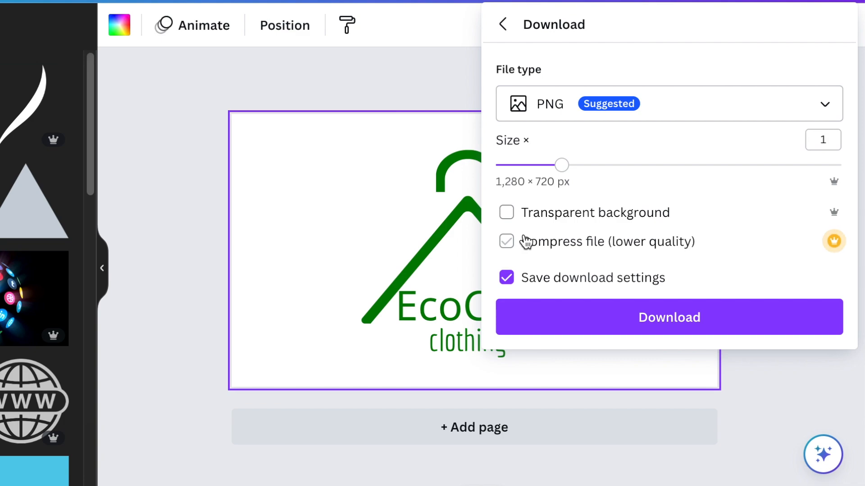
left_click(506, 212)
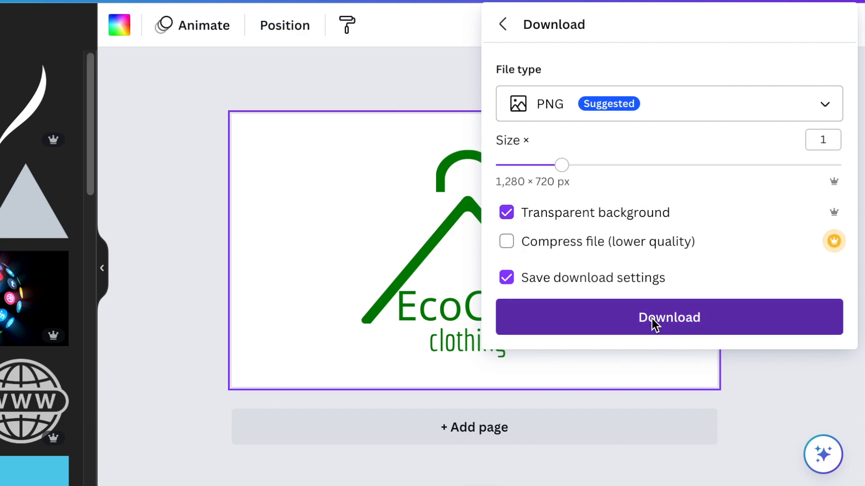
left_click(668, 317)
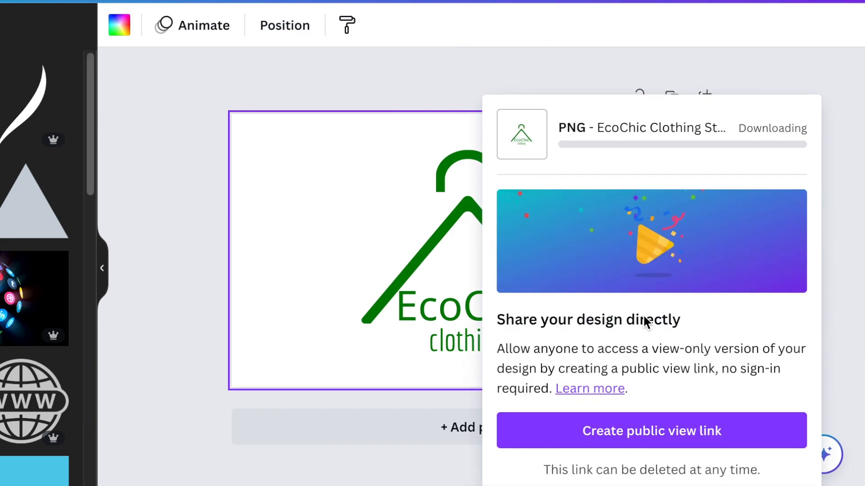
left_click(102, 268)
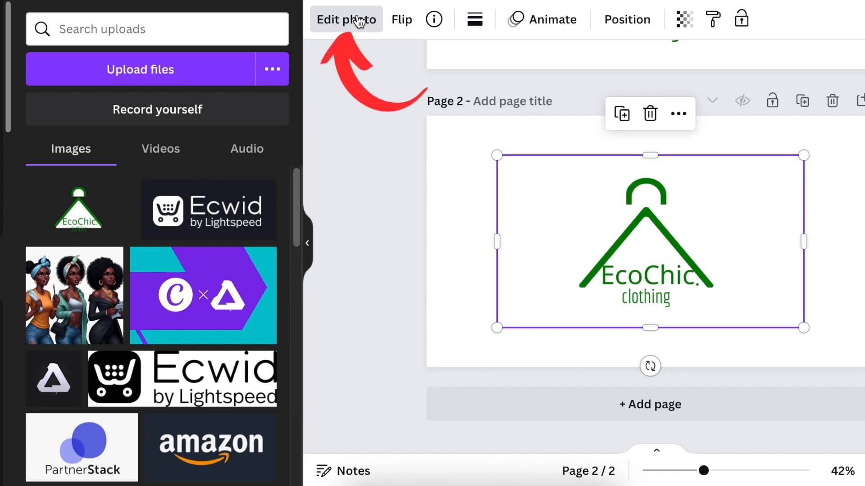
Apply BG Remover to the uploaded logo image using the old photo editor.
left_click(347, 20)
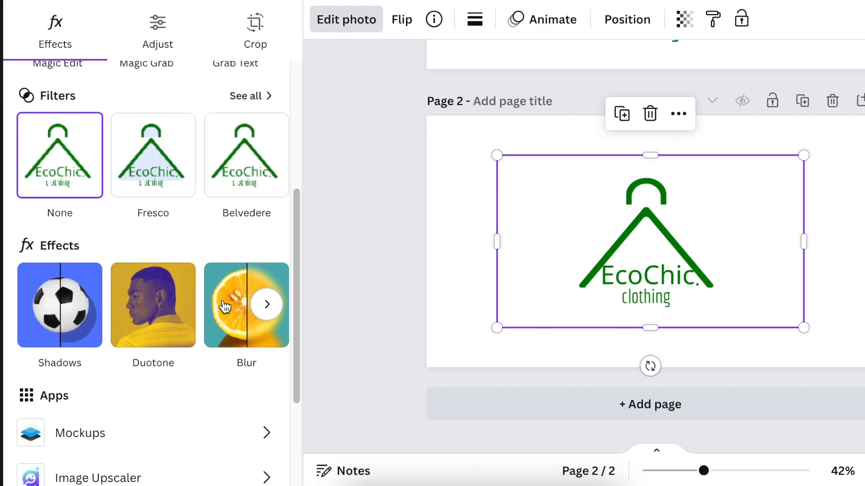
scroll("down", 3)
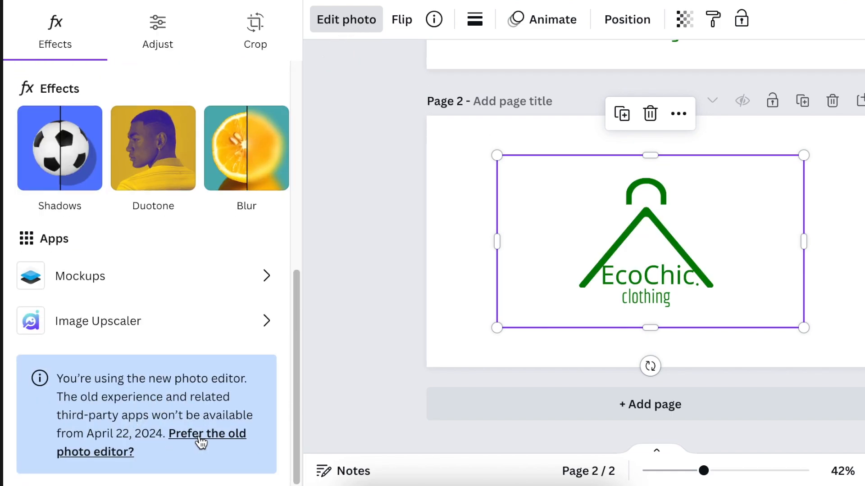
left_click(156, 433)
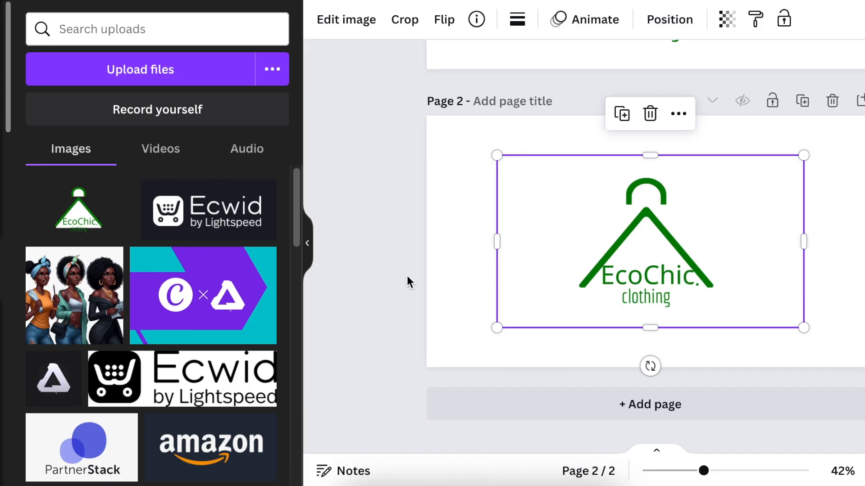
left_click(346, 19)
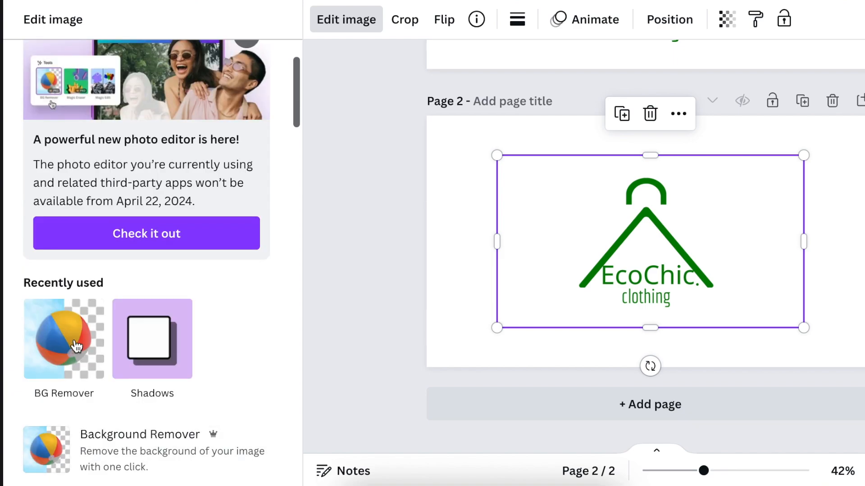
left_click(64, 339)
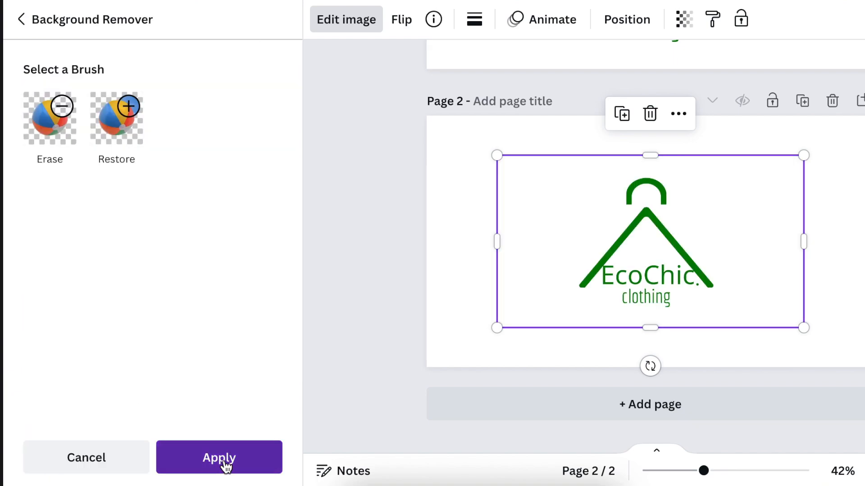
left_click(219, 458)
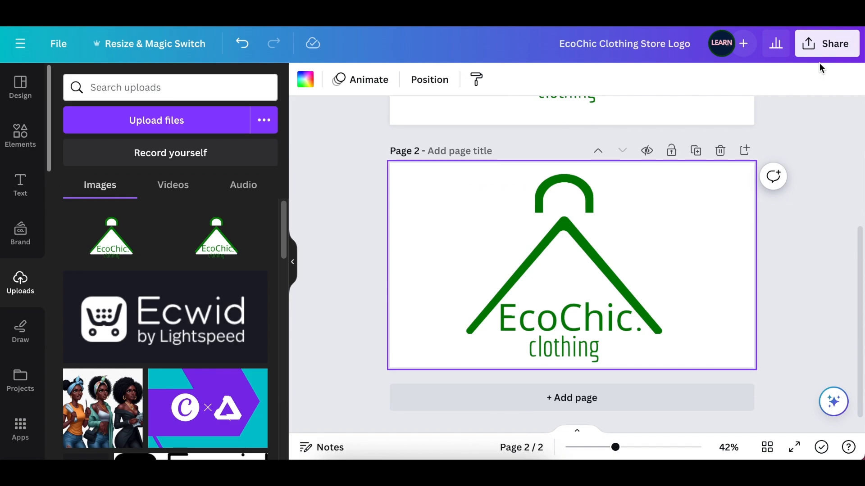
Download Page 2 (Current page) alone as a transparent-background PNG.
left_click(827, 43)
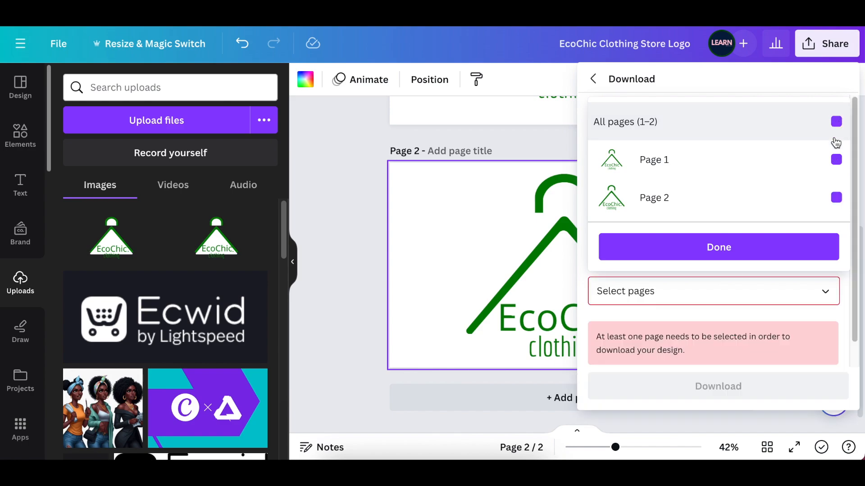
left_click(717, 248)
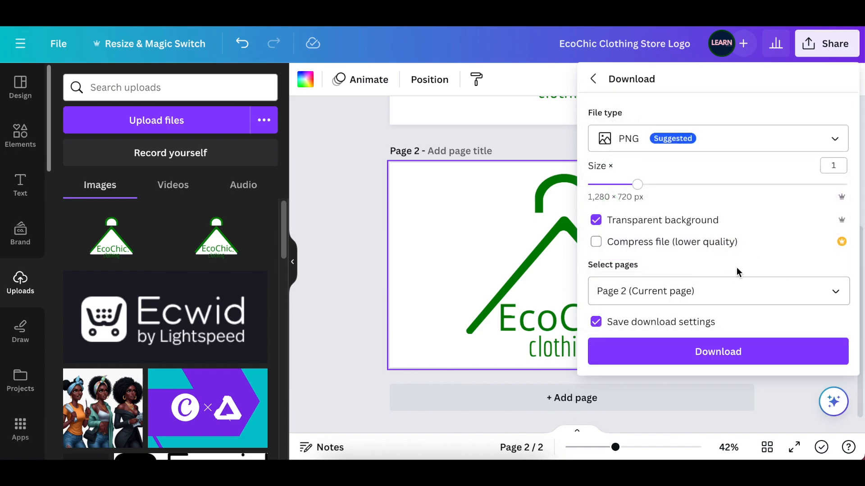
left_click(717, 351)
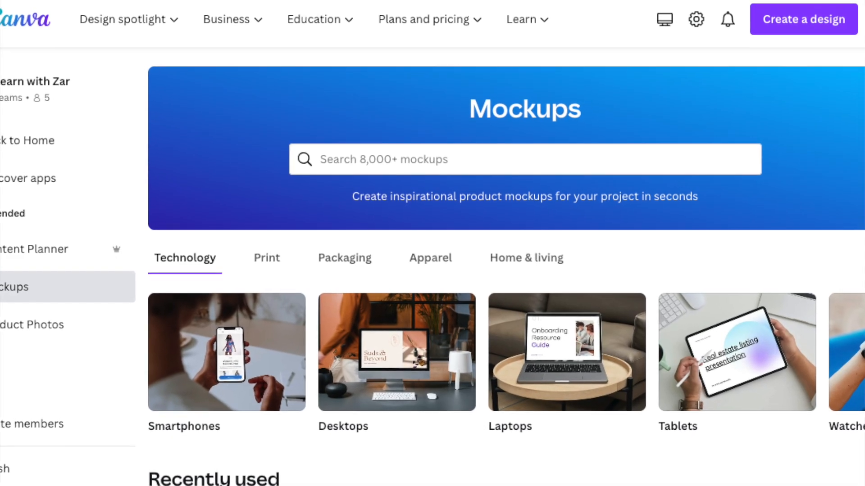
Scroll the mockup templates and view the Black Wall 3D Logo Mockup details.
scroll("down", 3)
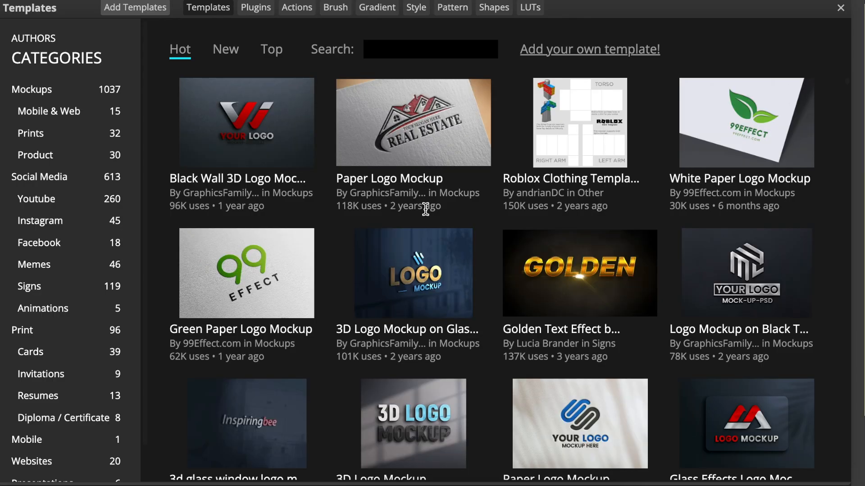
left_click(246, 122)
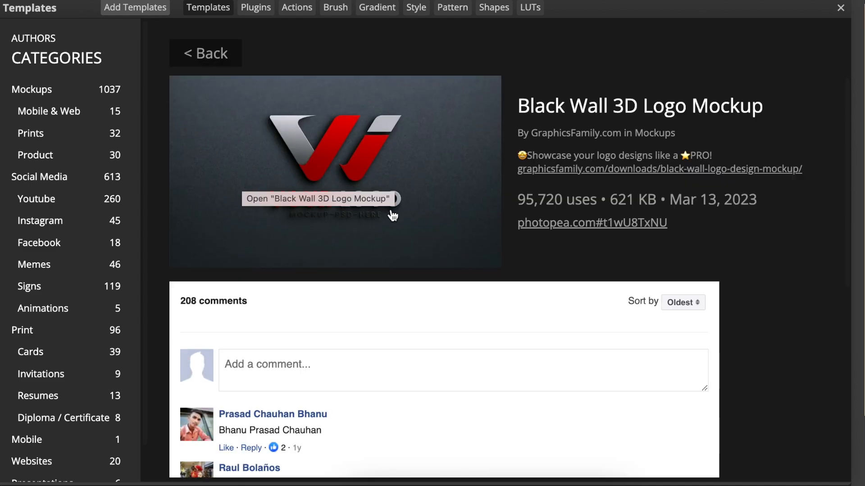
mouse_move(599, 229)
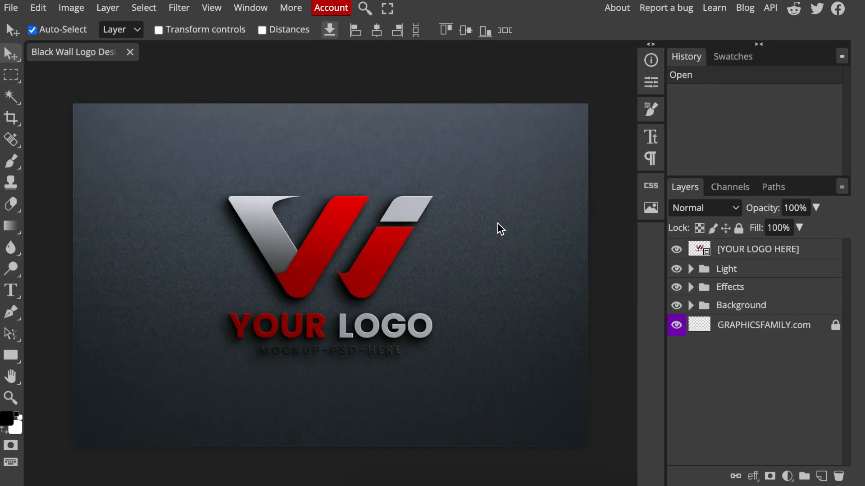
mouse_move(700, 255)
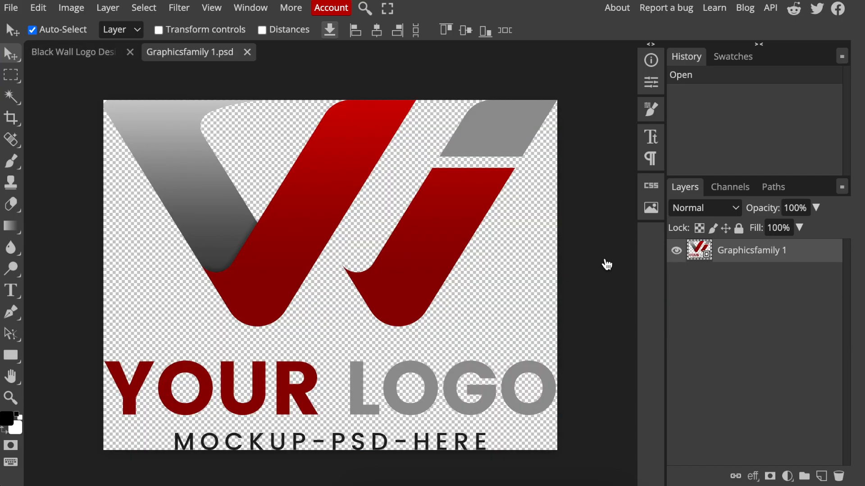
Place the EcoChic hanger PNG into the [YOUR LOGO HERE] smart object, enlarged to fill the canvas.
left_click(676, 250)
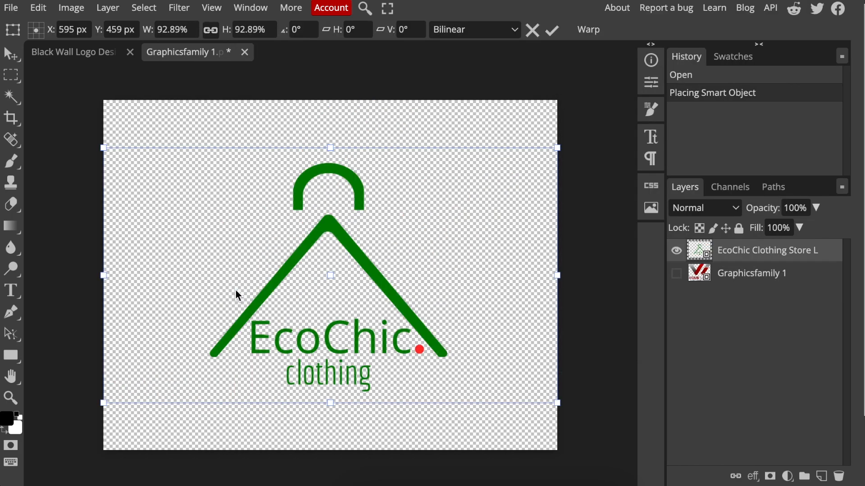
left_click_drag(102, 148, 44, 114)
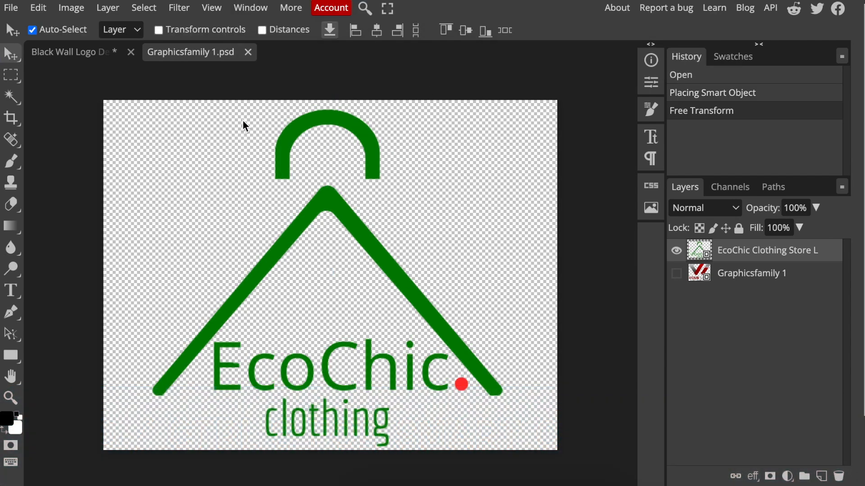
left_click(66, 52)
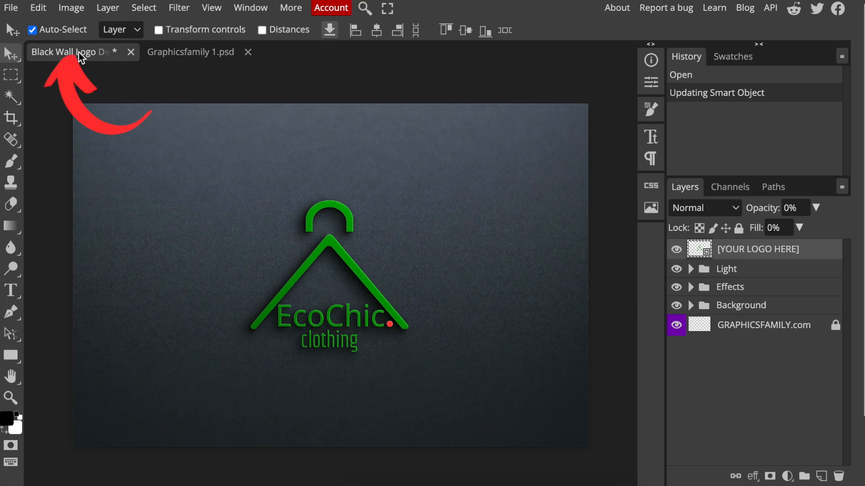
mouse_move(206, 247)
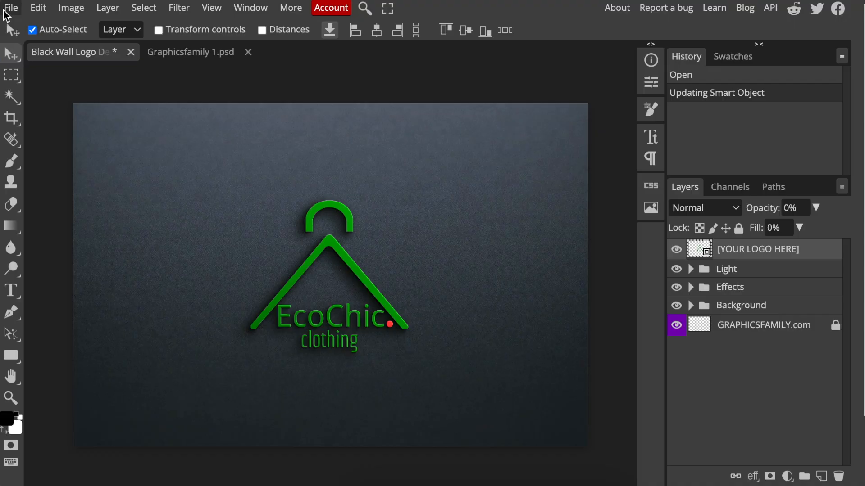
Save the EcoChic wall mockup as a 1350×900 PNG via File > Export as.
left_click(10, 7)
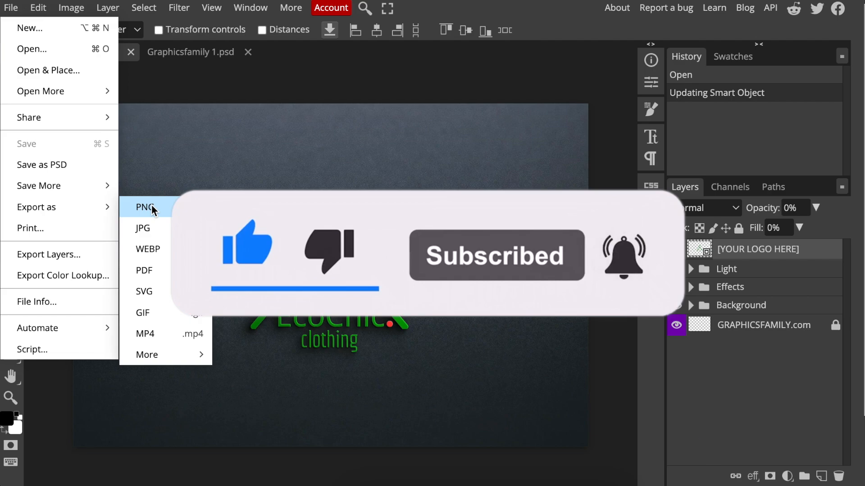
left_click(144, 206)
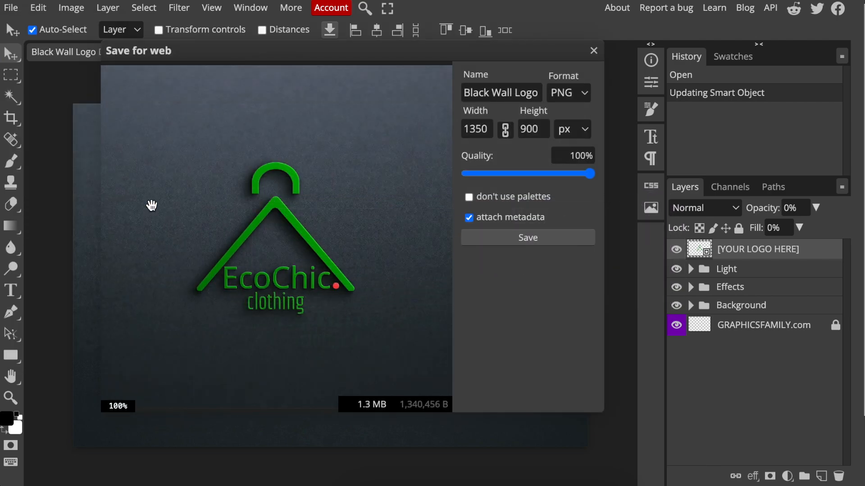
left_click(527, 238)
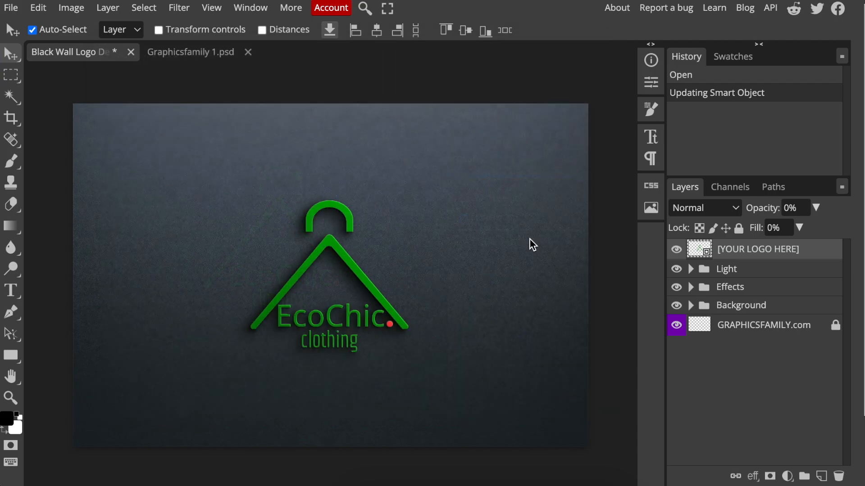